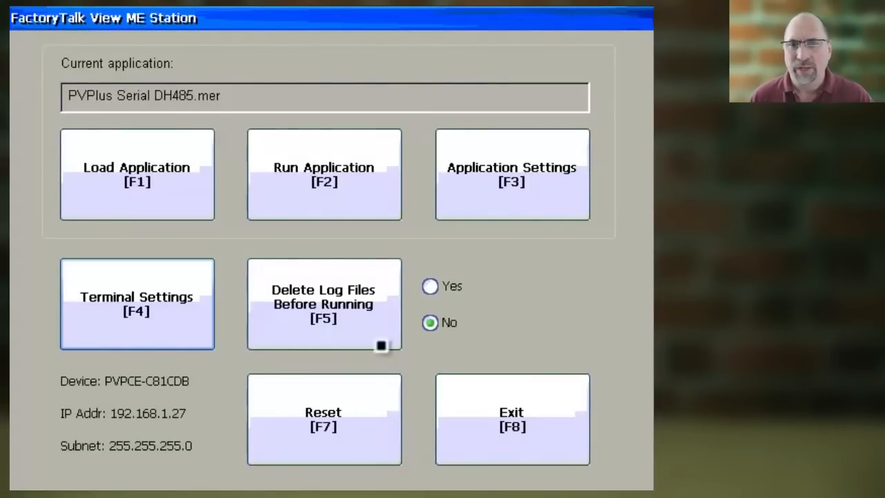
Reach the Copy Applications screen via Terminal Settings and File Management
left_click(135, 304)
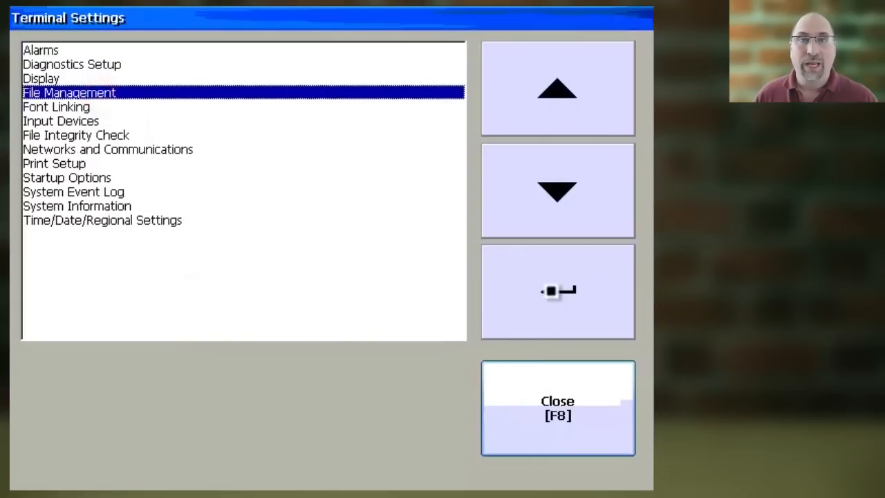
left_click(557, 290)
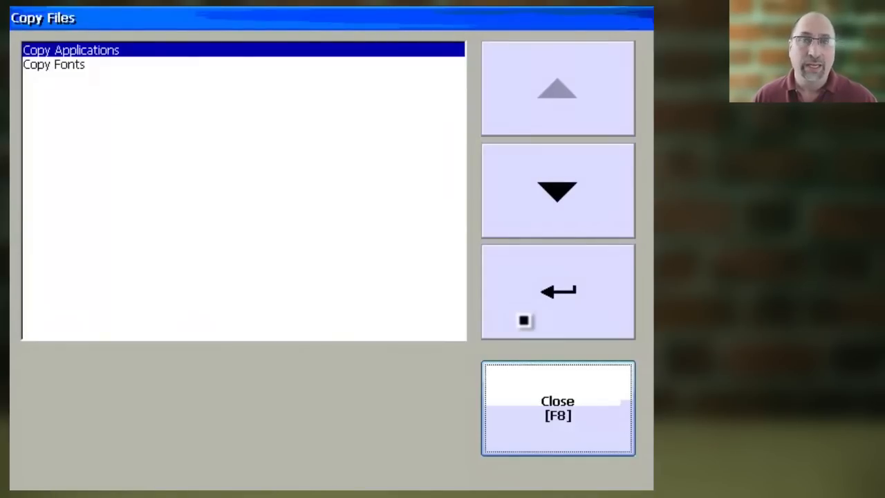
left_click(557, 290)
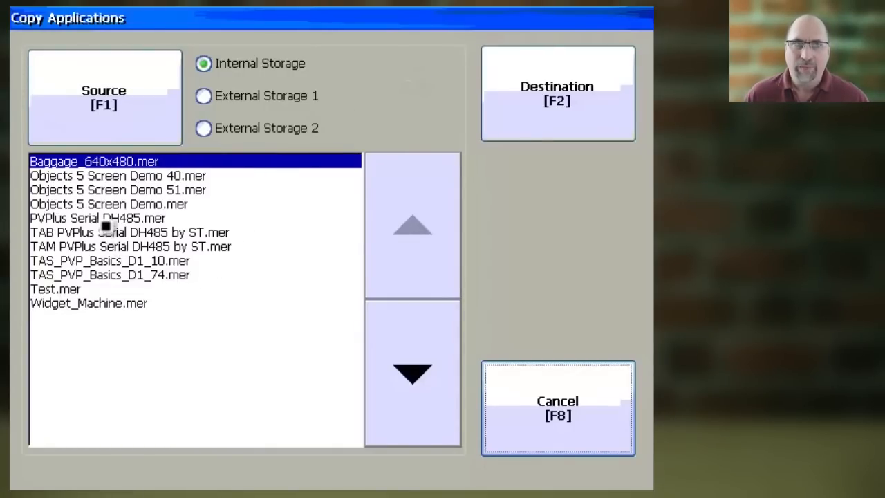
Copy PVPlus Serial DH485.mer from internal storage to External Storage 1
left_click(557, 94)
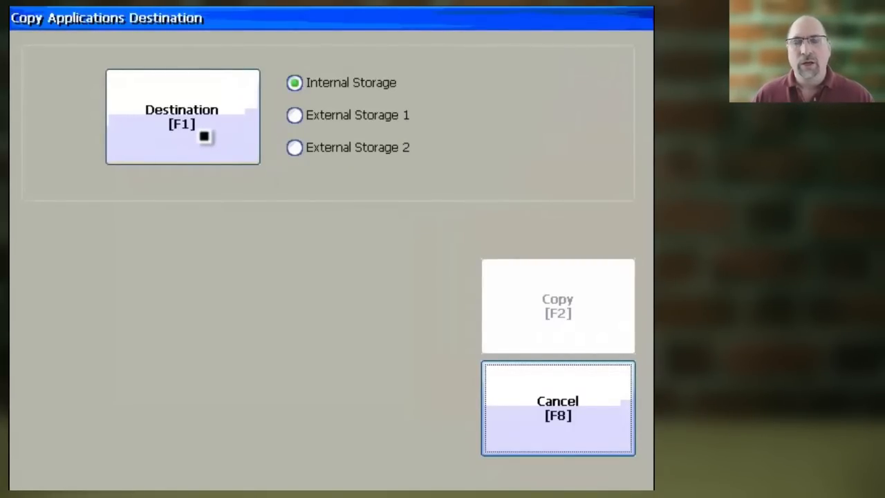
left_click(293, 114)
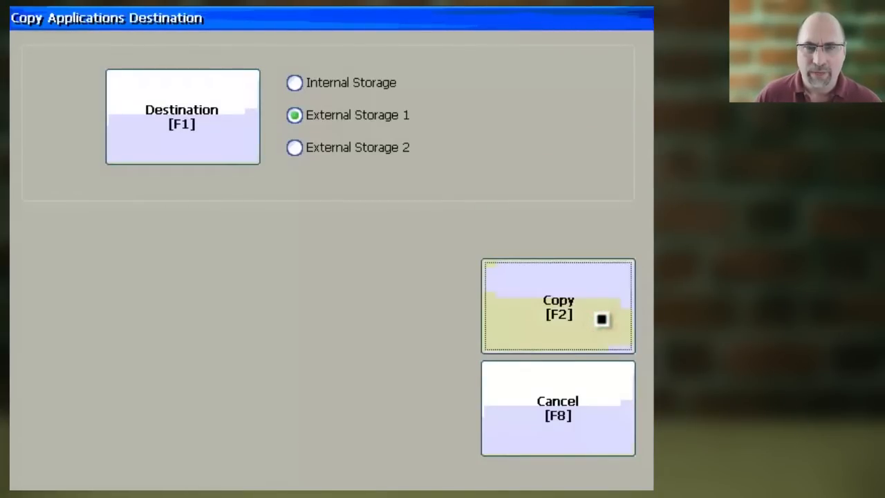
left_click(559, 305)
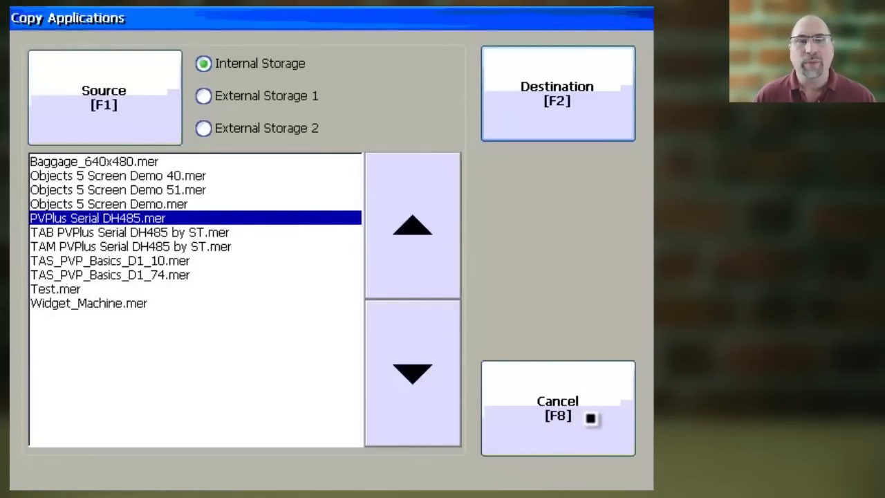
left_click(557, 407)
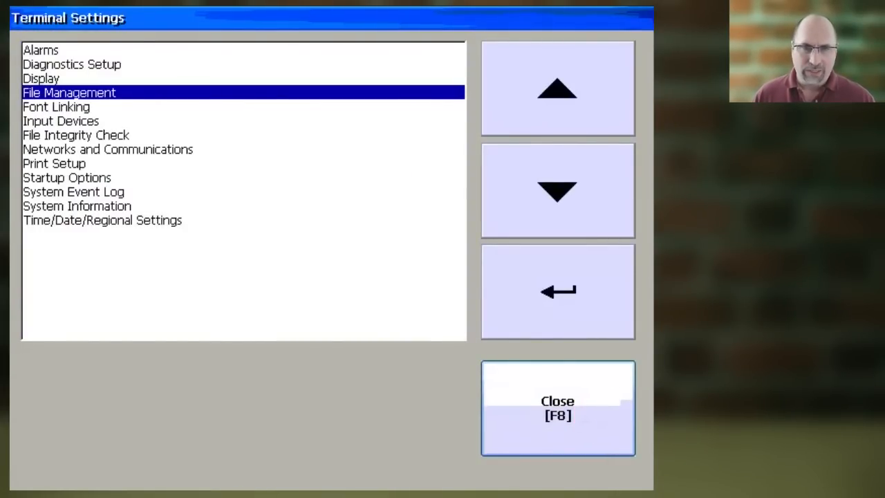
left_click(557, 406)
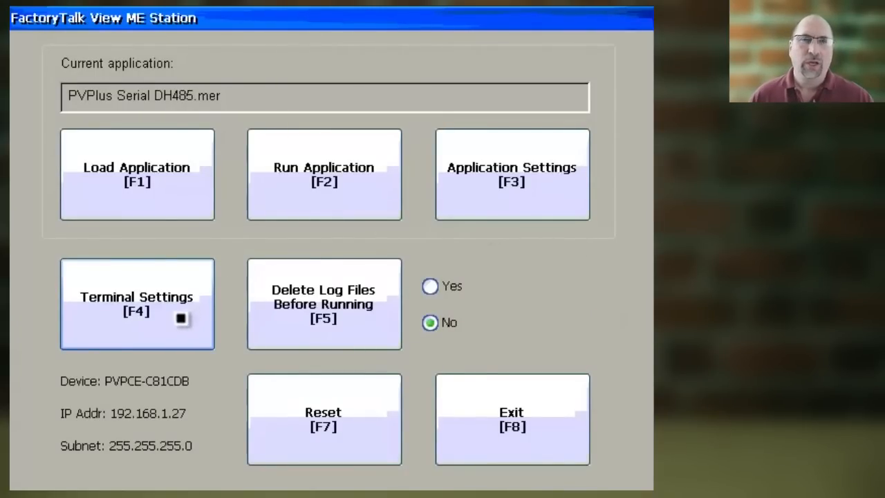
left_click(137, 304)
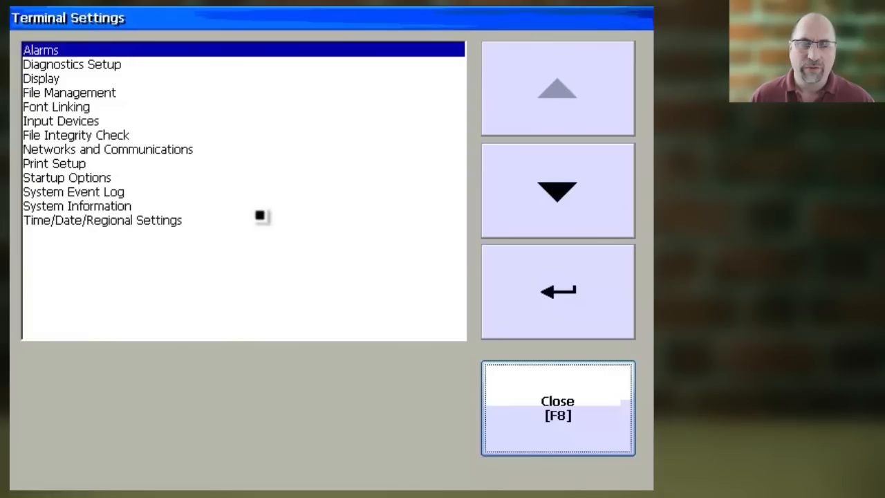
left_click(69, 93)
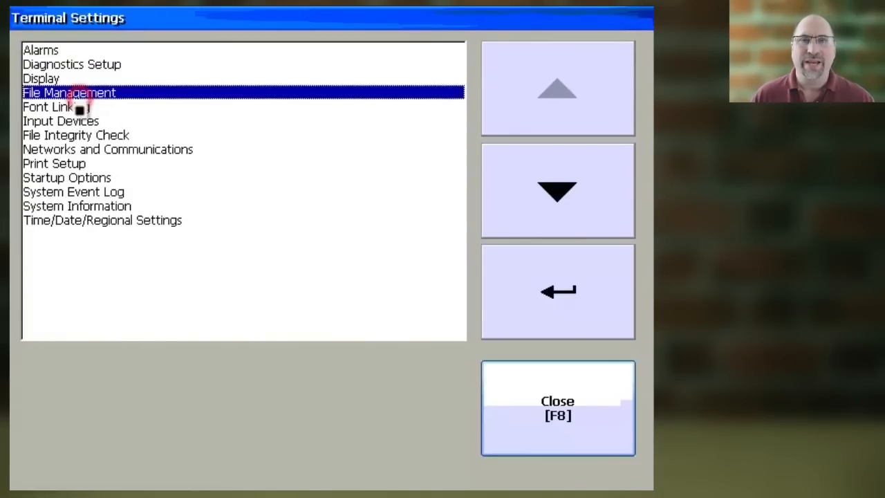
left_click(557, 290)
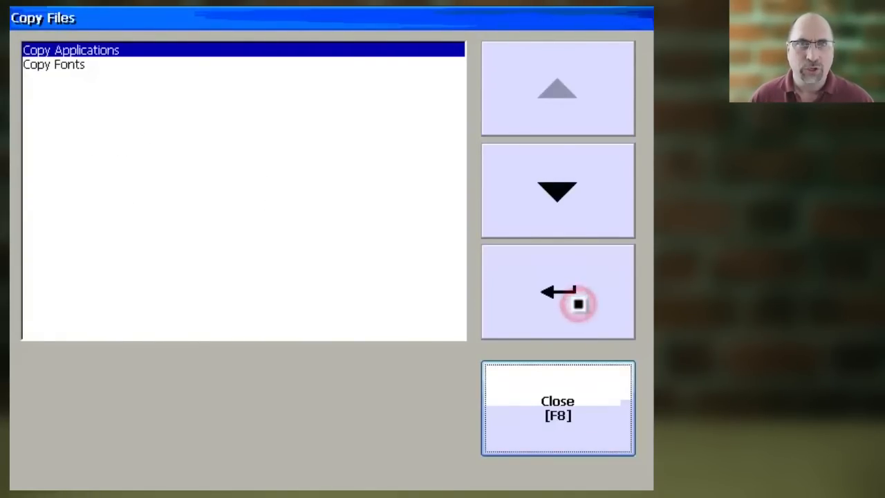
left_click(557, 292)
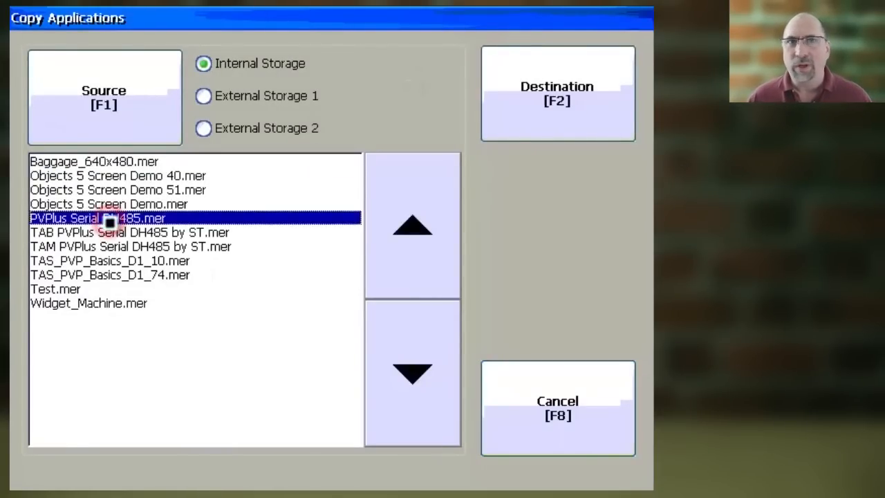
Select PVPlus Serial DH485.mer with External Storage 2 as the copy destination
left_click(555, 94)
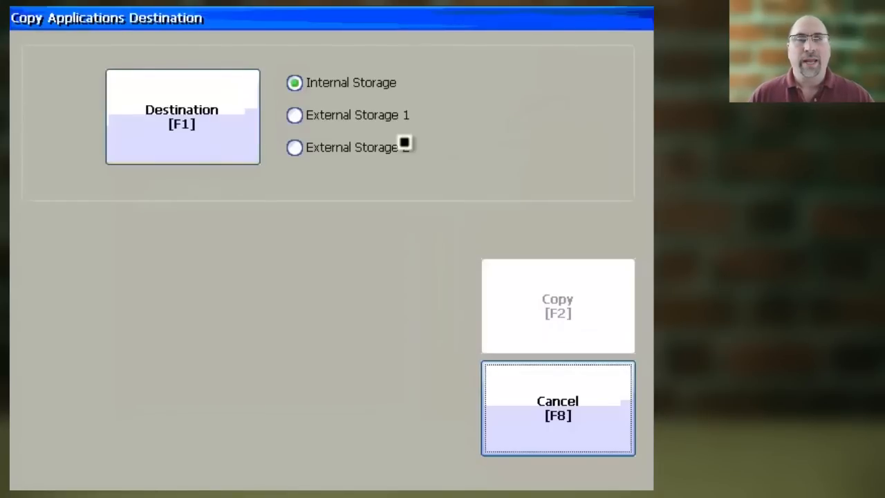
left_click(295, 147)
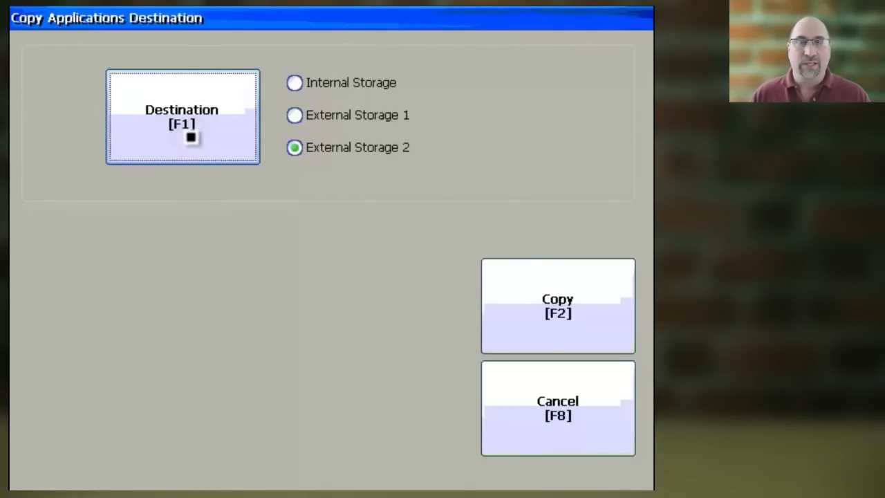
mouse_move(180, 211)
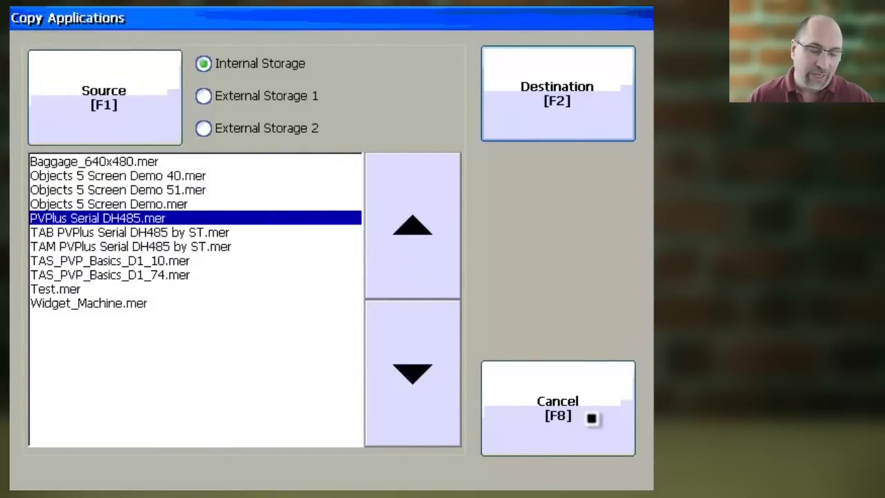
Leave Copy Applications and close Terminal Settings
left_click(557, 408)
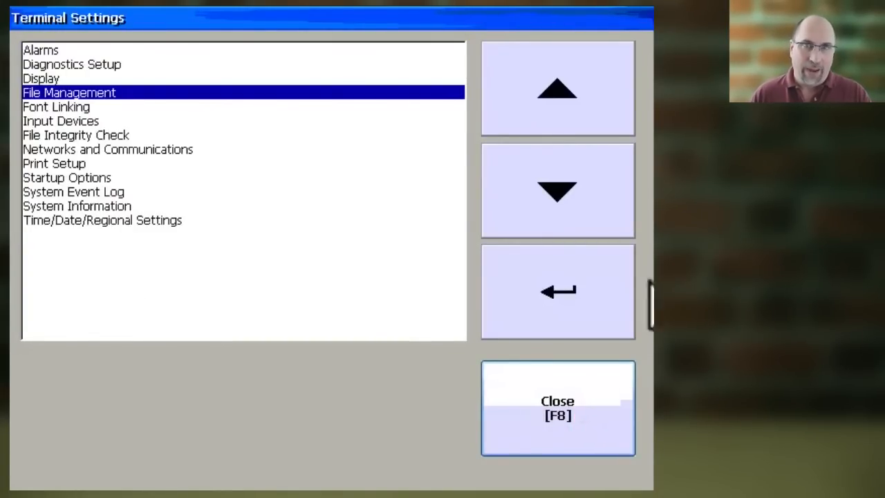
left_click(557, 408)
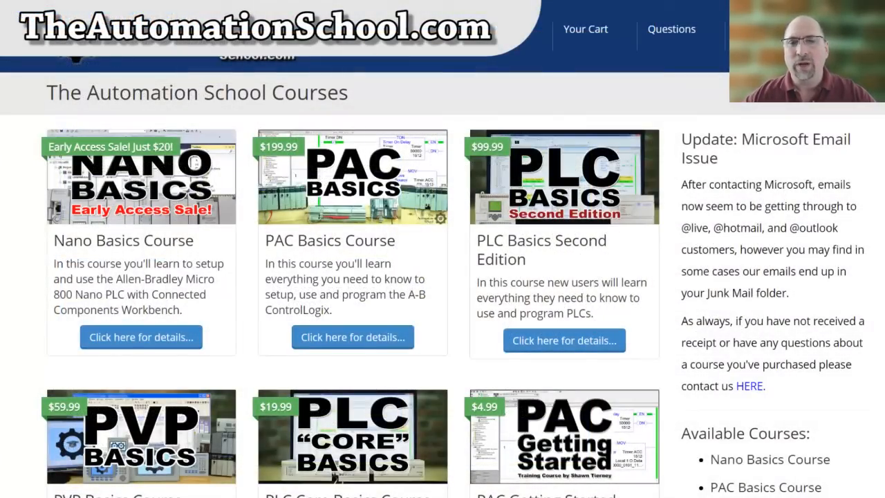
Open the PVP Basics Course page and view its description
scroll("down", 3)
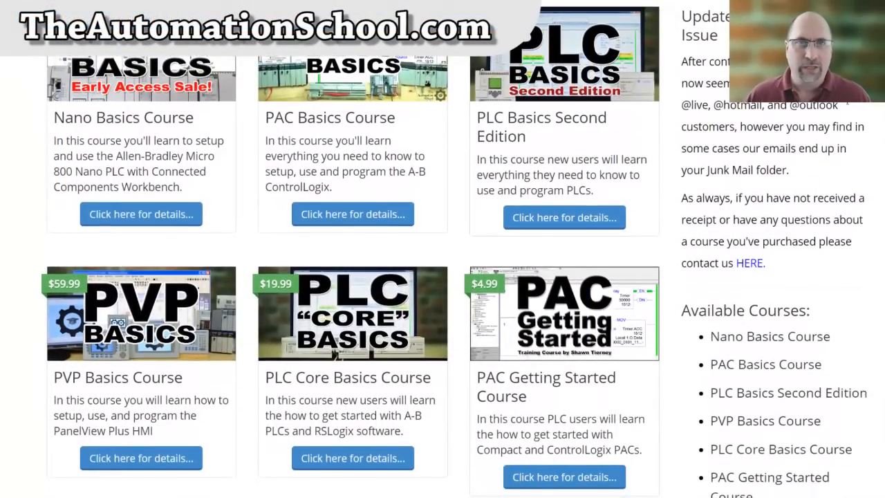
left_click(141, 457)
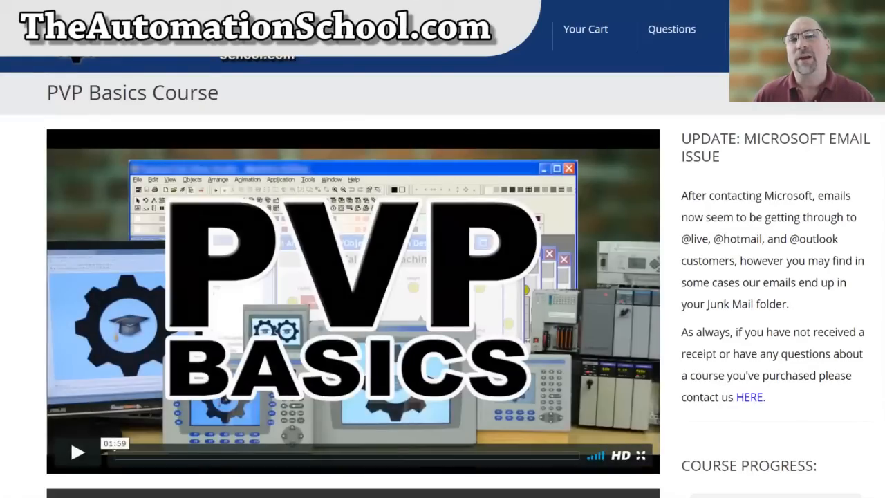
scroll("down", 3)
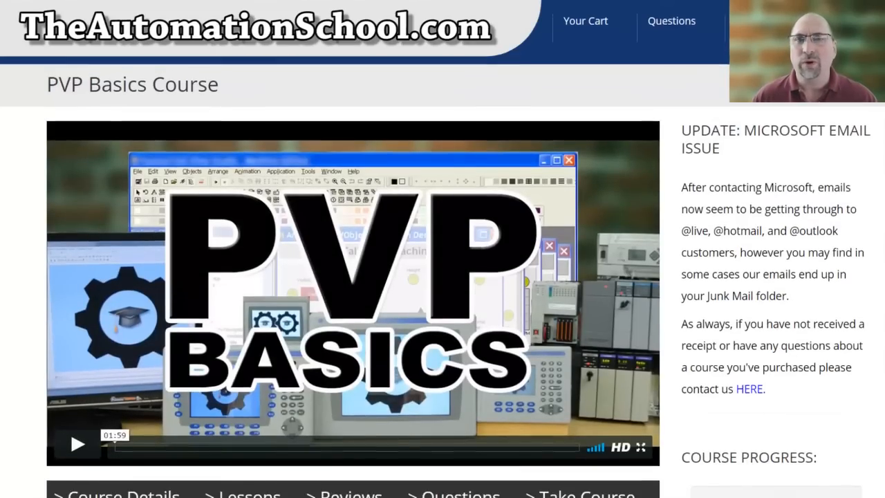
scroll("down", 3)
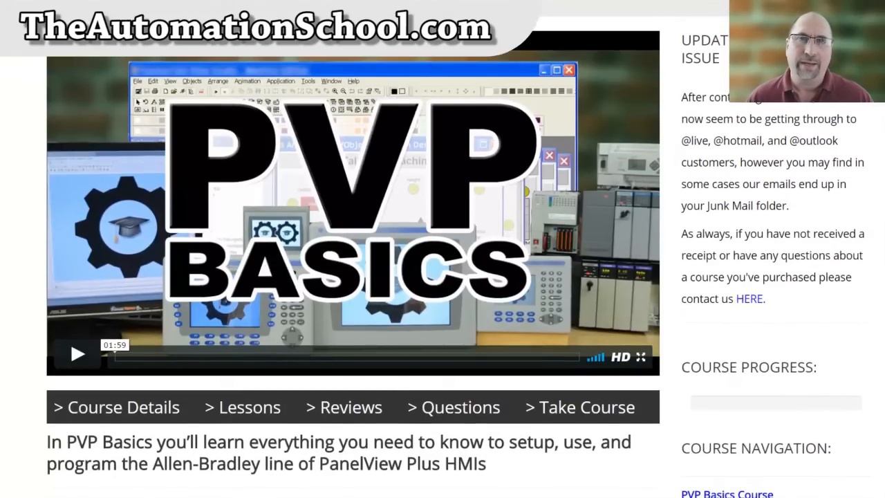